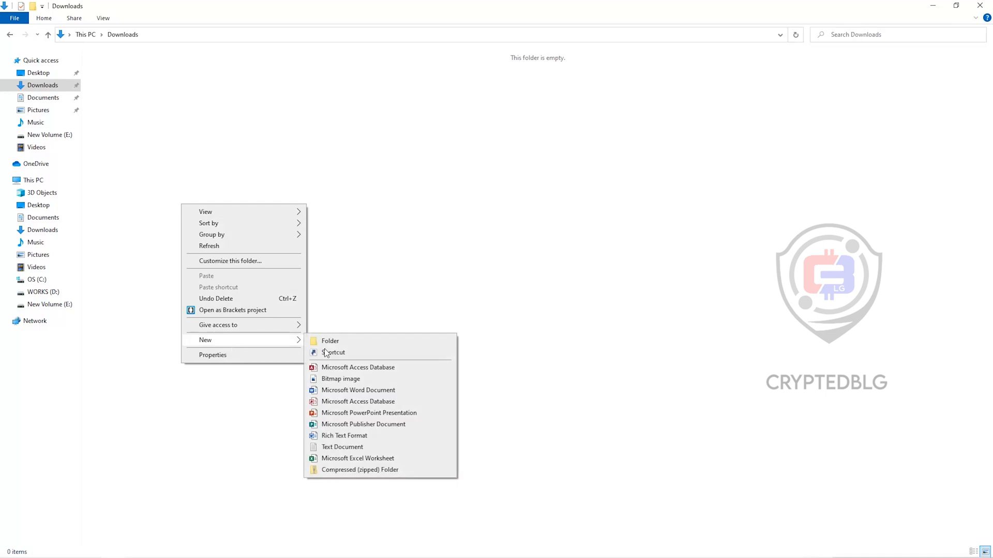
Create a Miner folder in Downloads and search Start for 'sec' to find Windows Security
left_click(329, 341)
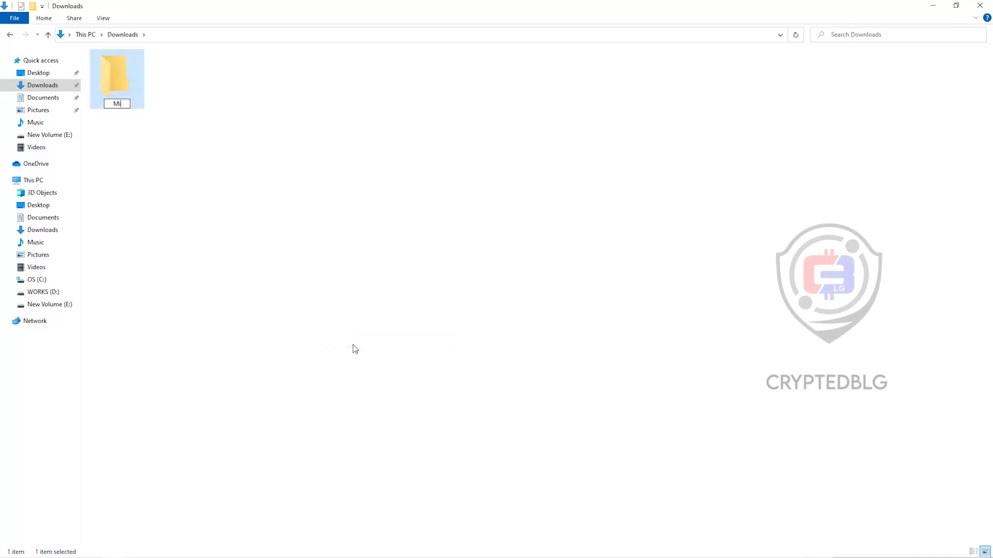
type("sec")
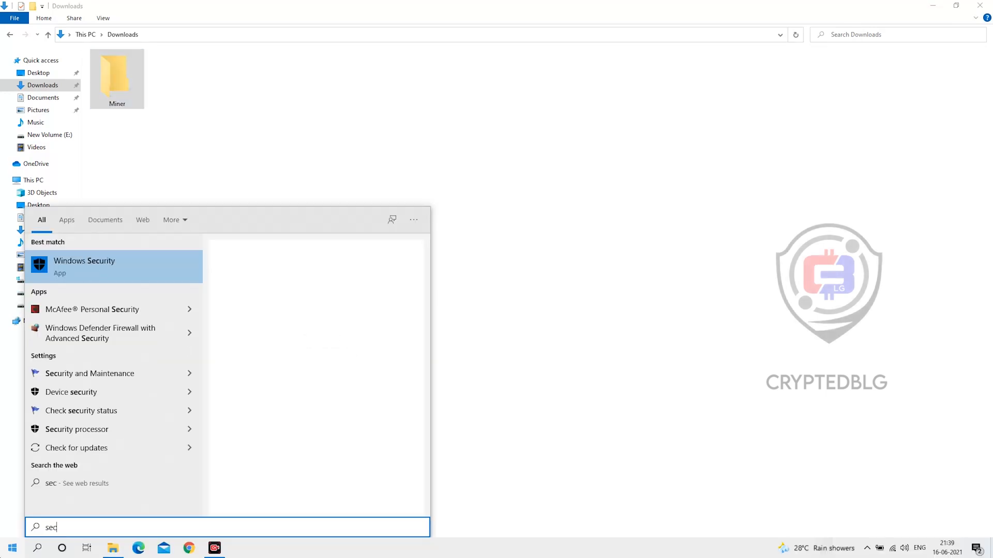
Open Windows Security's Virus & threat protection settings and reach the Exclusions list
left_click(84, 265)
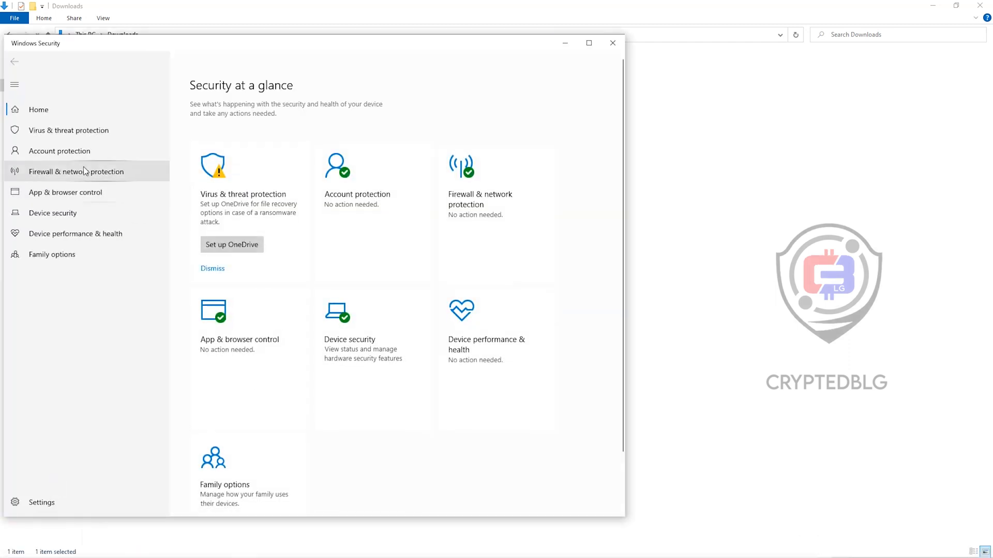
left_click(68, 130)
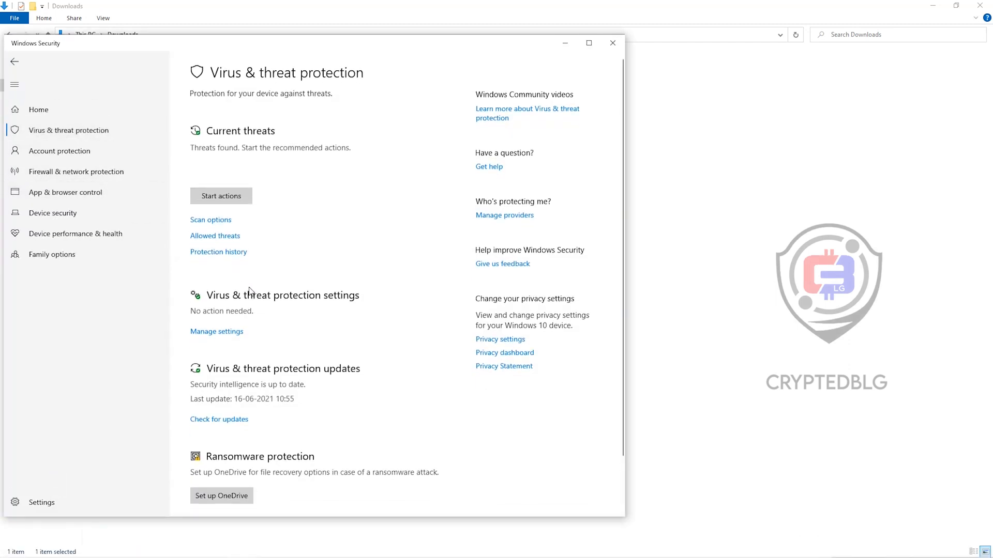
scroll("down", 3)
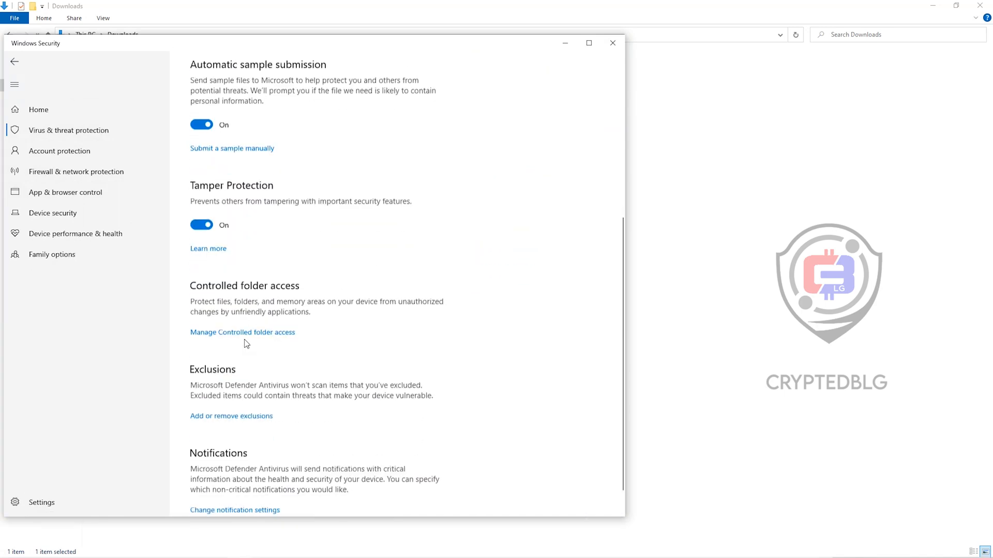
scroll("down", 3)
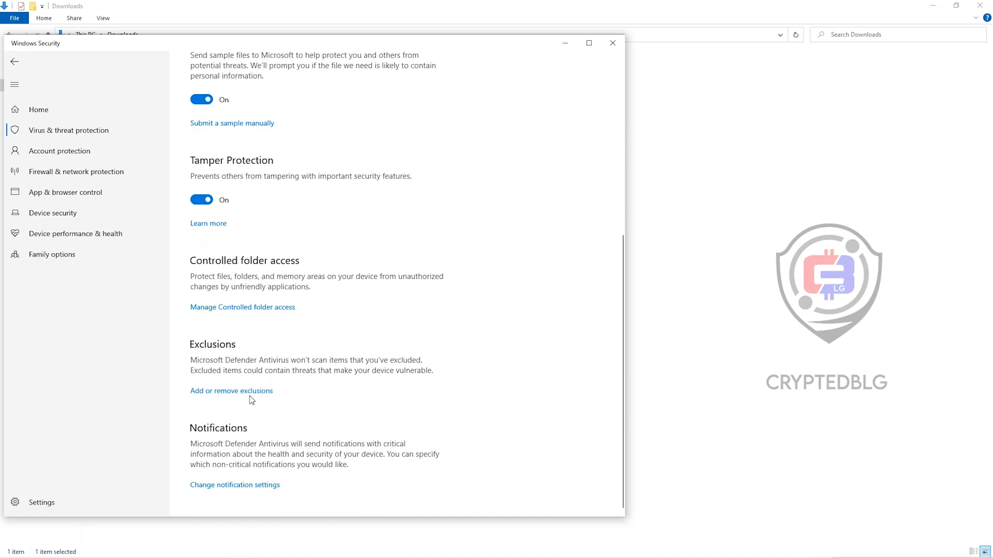
left_click(231, 390)
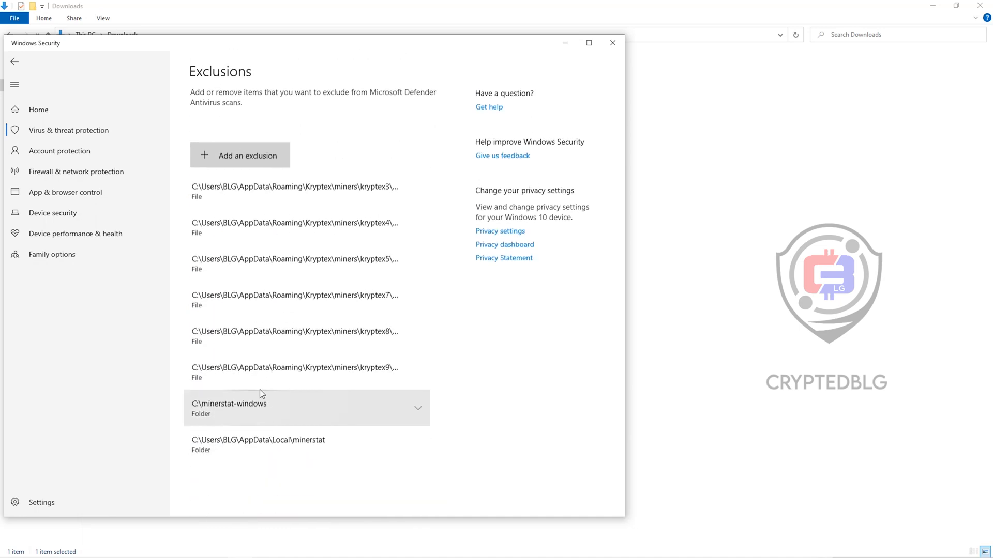
left_click(248, 156)
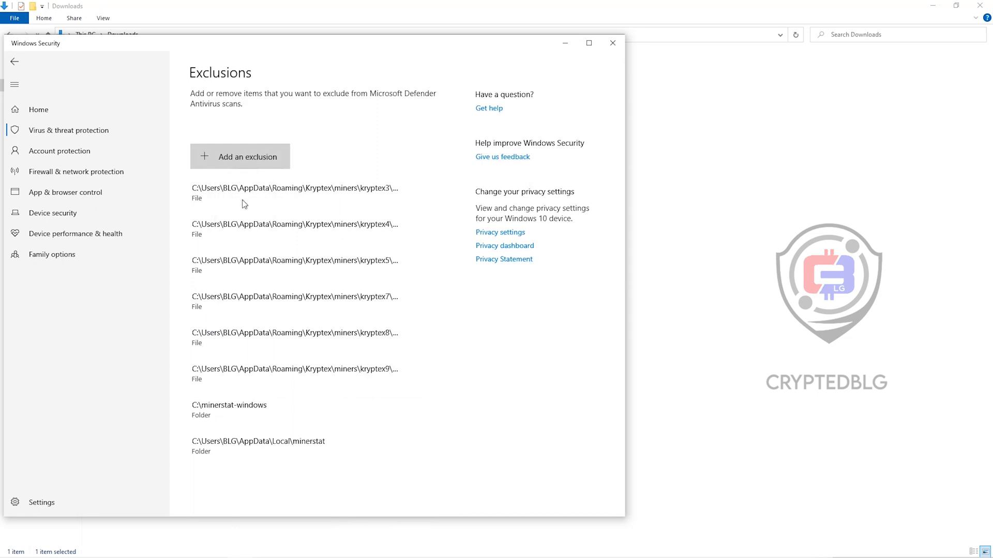
Add the Downloads\Miner folder as a folder exclusion
left_click(239, 156)
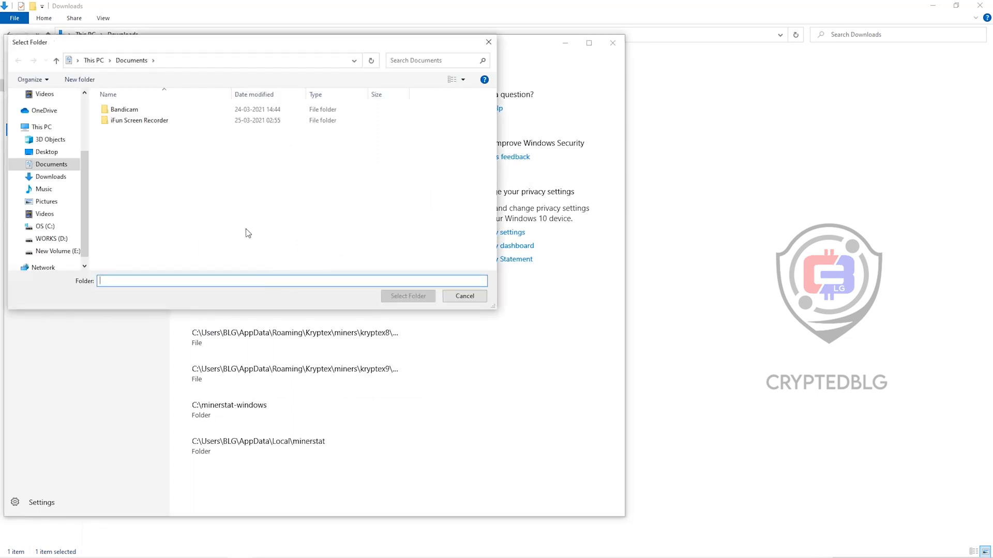
left_click(51, 190)
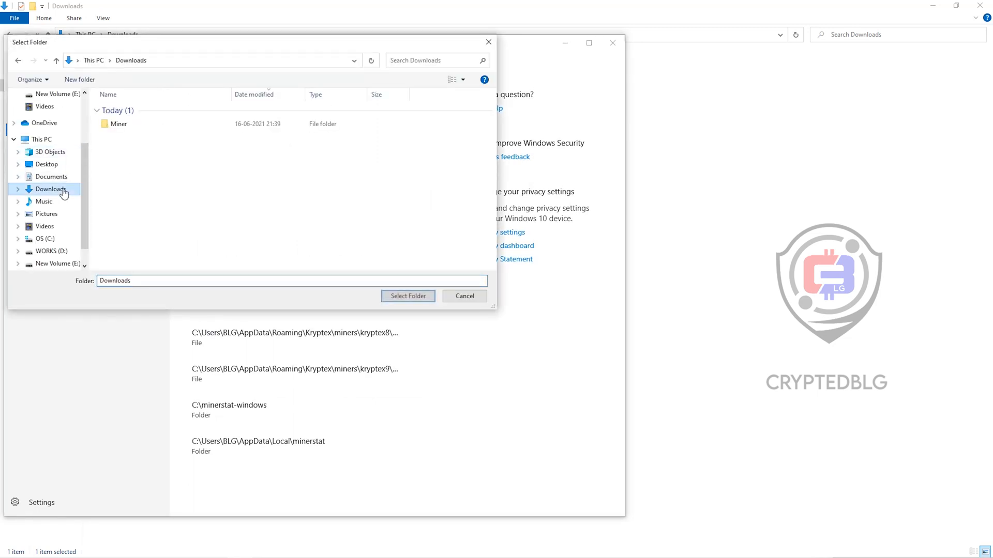
left_click(119, 123)
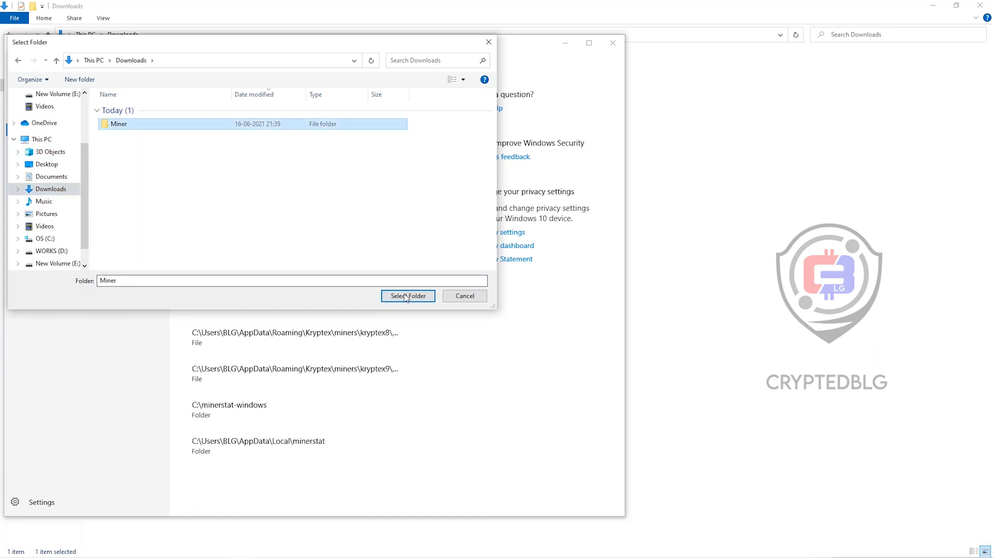
left_click(407, 296)
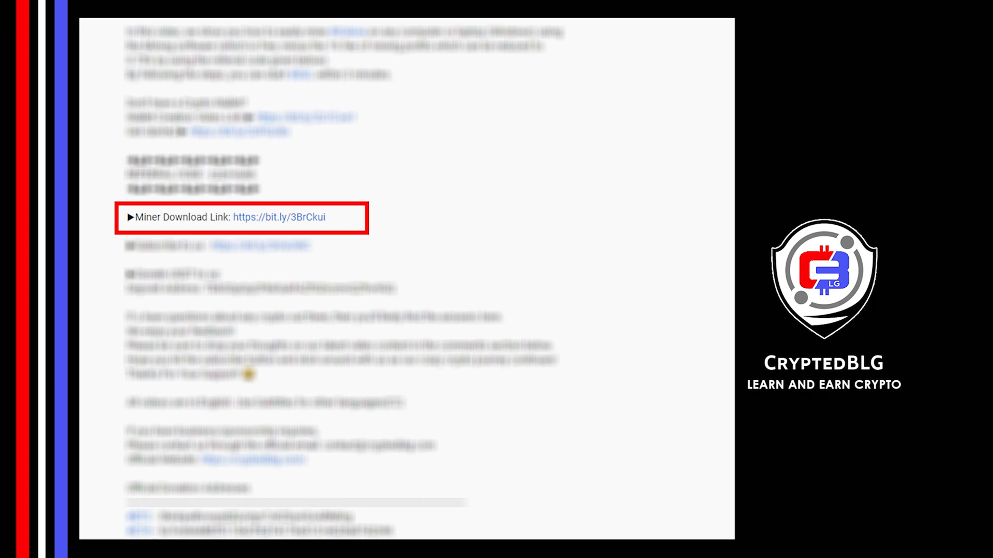
Save the unMineable miner zip from Brave into Downloads\Miner and right-click the zip
left_click(278, 218)
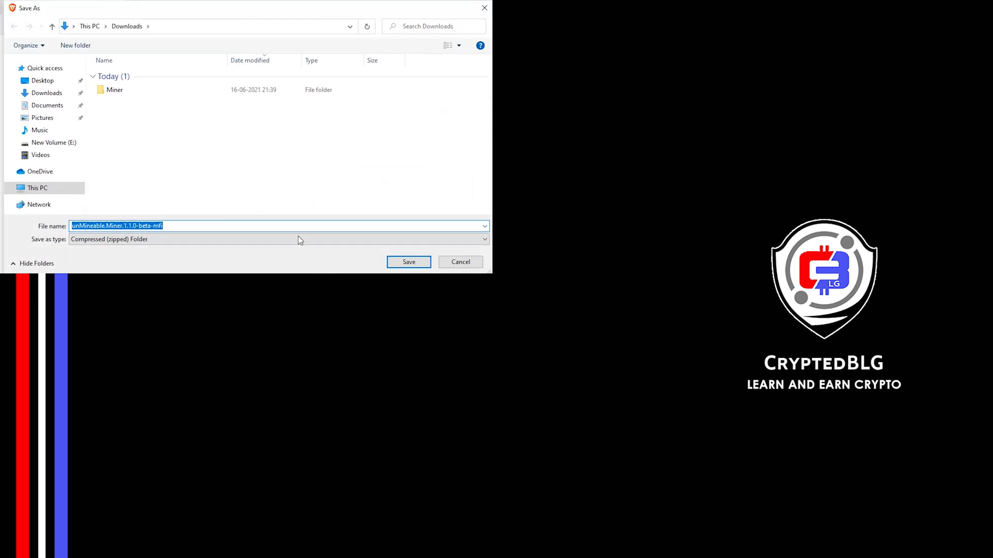
left_click(115, 89)
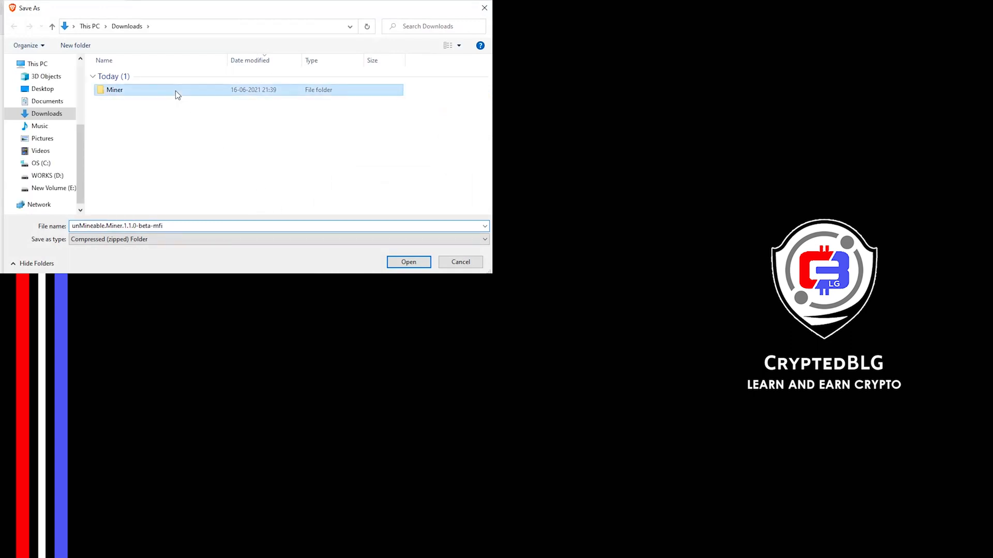
double_click(115, 89)
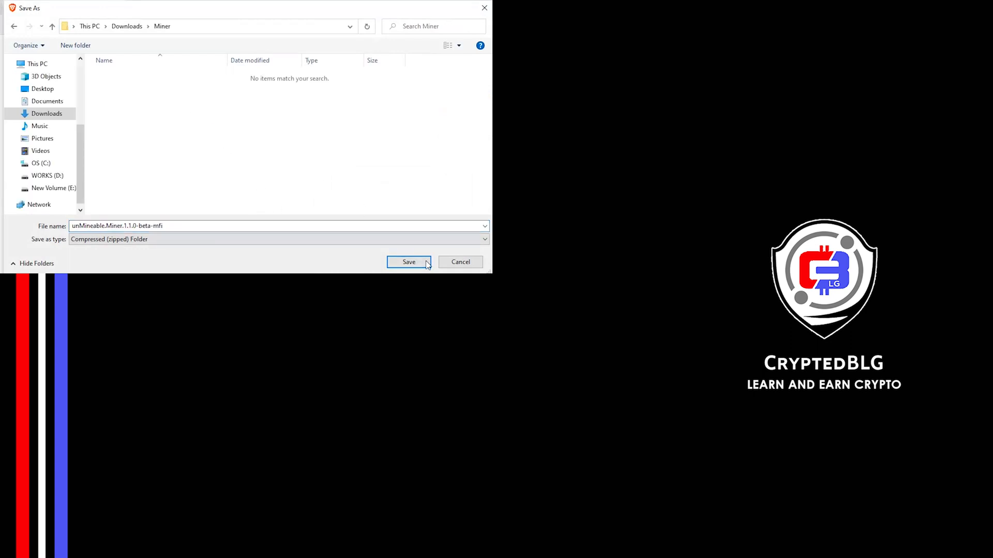
left_click(409, 262)
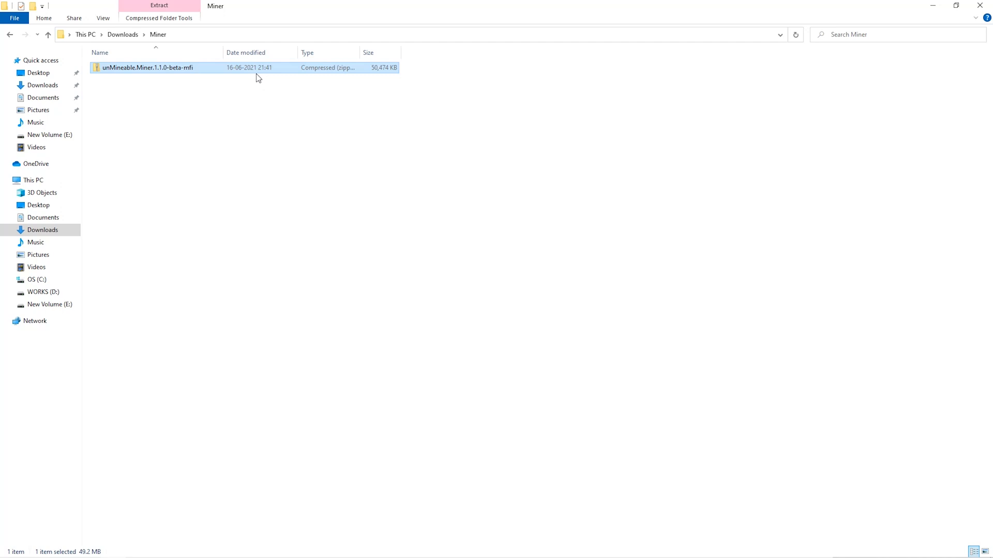
right_click(146, 68)
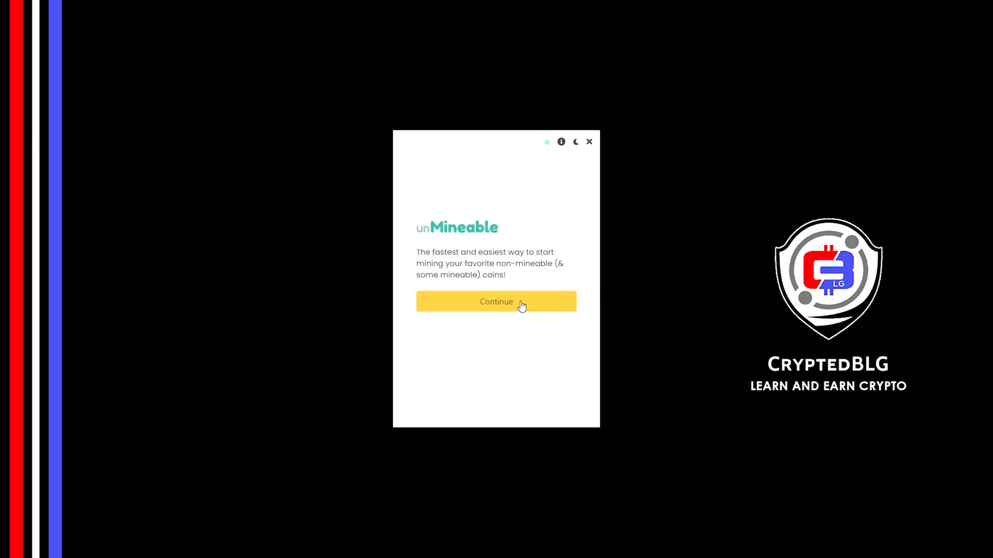
Get past the welcome screen, pick Graphics Card (GPU) and continue to coin selection
left_click(496, 301)
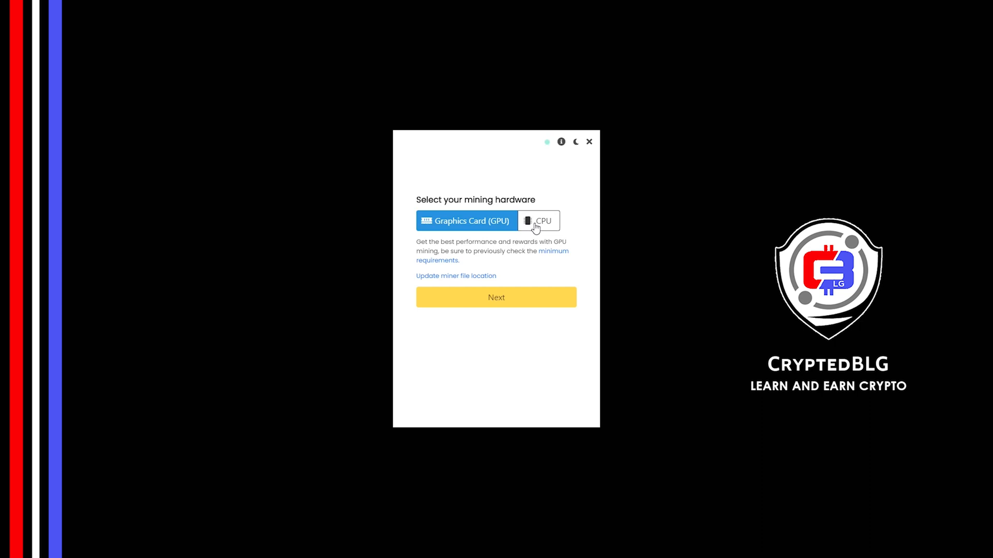
left_click(538, 221)
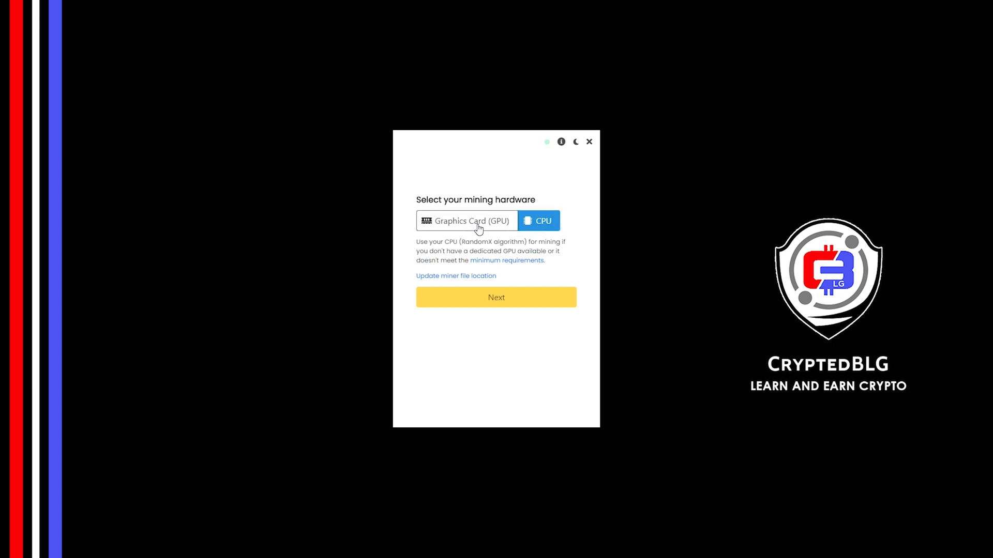
left_click(466, 220)
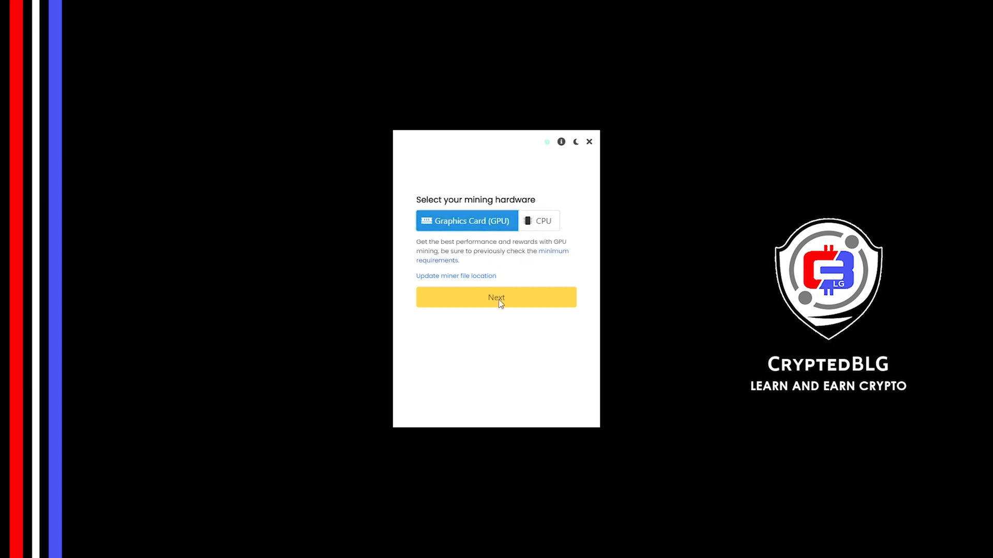
mouse_move(472, 310)
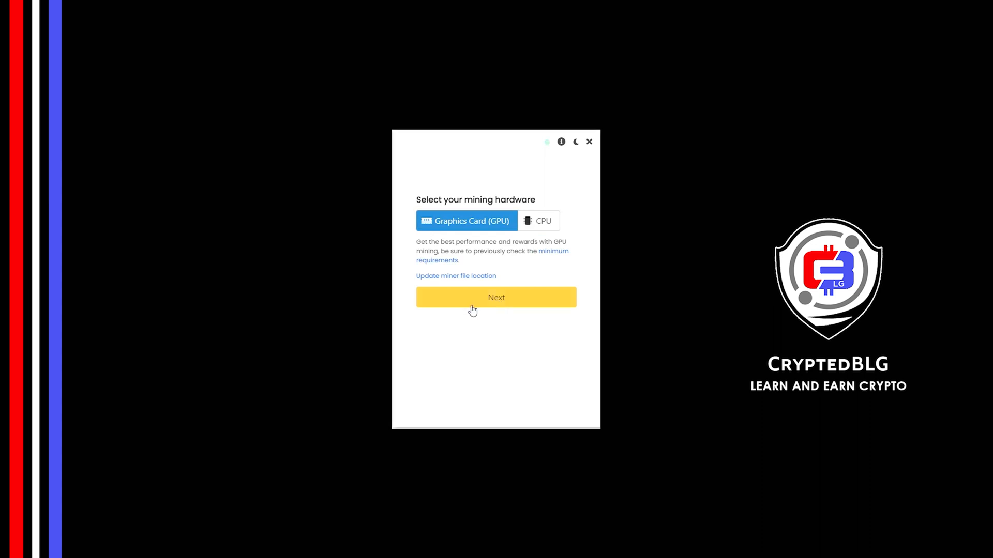
left_click(496, 298)
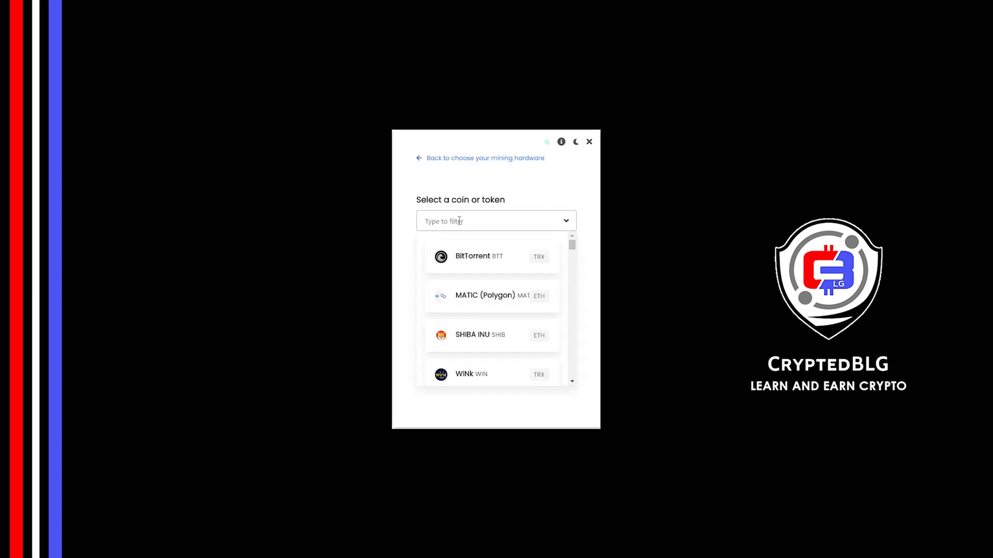
Filter for GALA, select Gala, enter wallet address and referral code, then press Start
type("GAL")
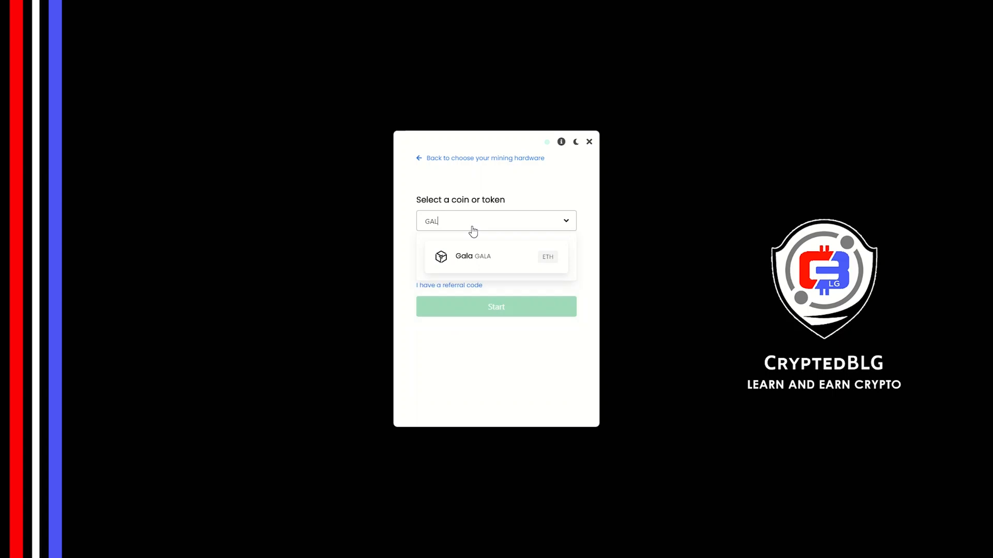
type("A")
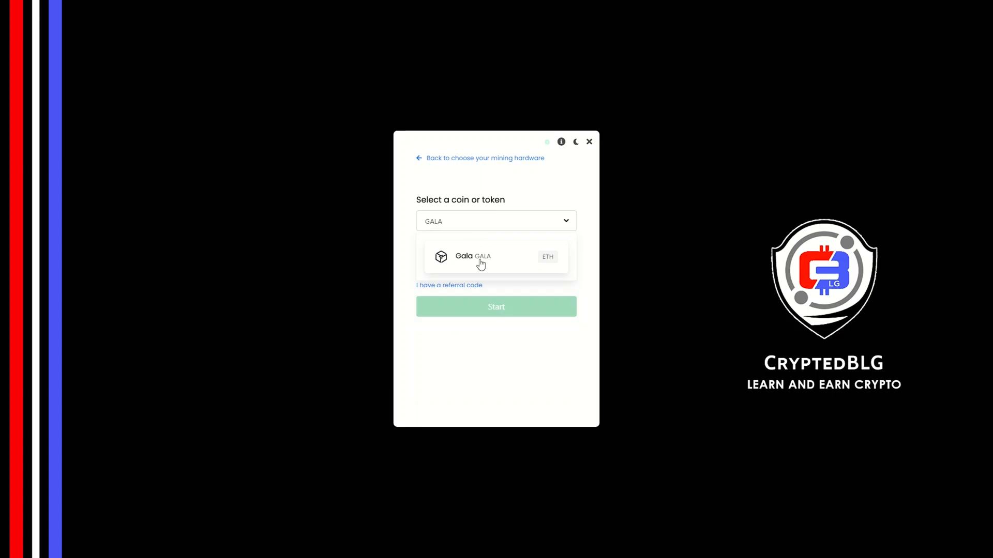
left_click(472, 256)
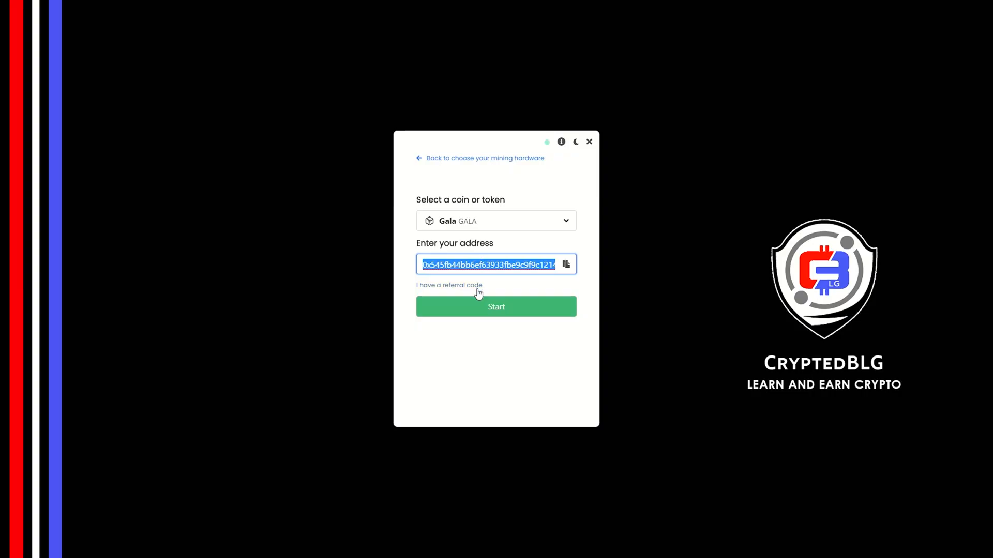
left_click(448, 285)
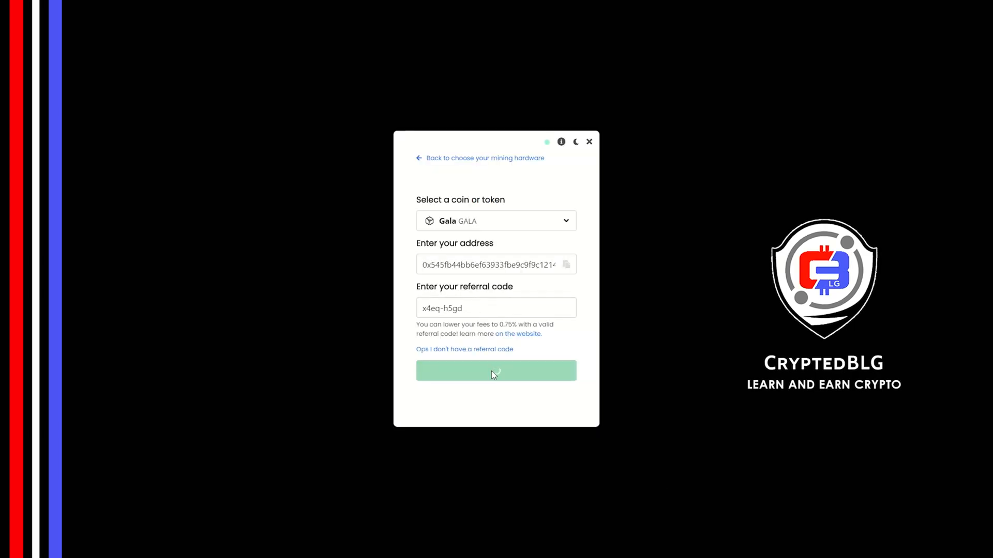
left_click(496, 370)
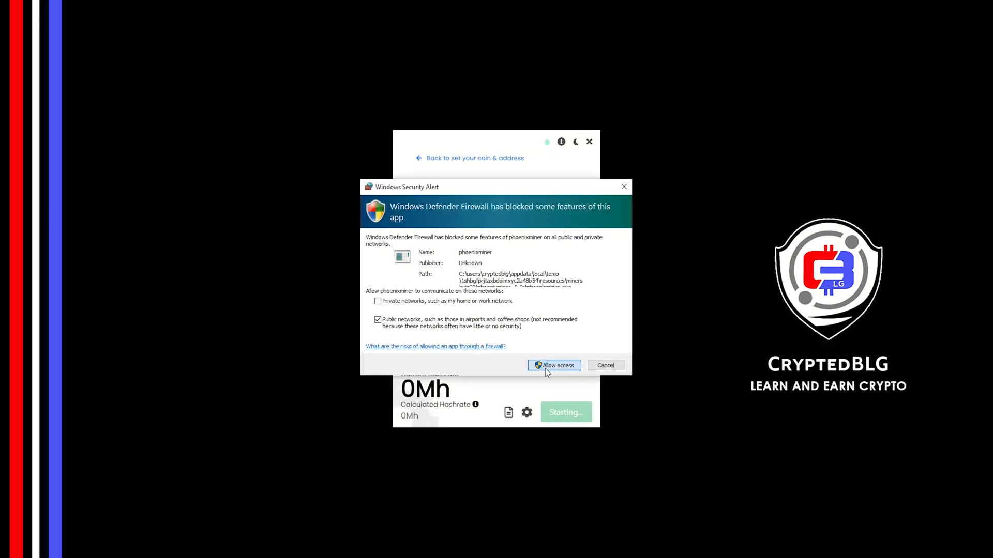
Allow the miner through Windows Defender Firewall and let GALA mining run
left_click(553, 366)
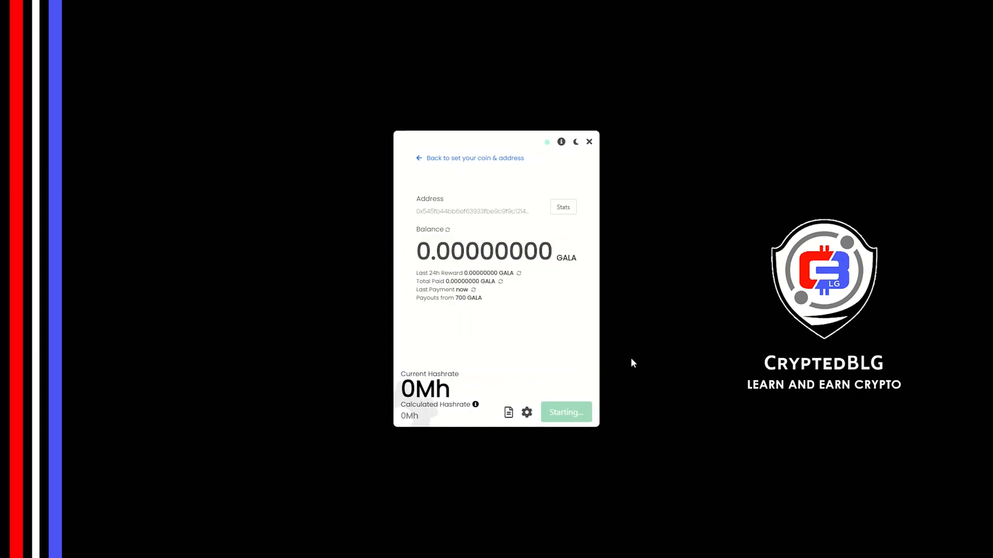
left_click(564, 412)
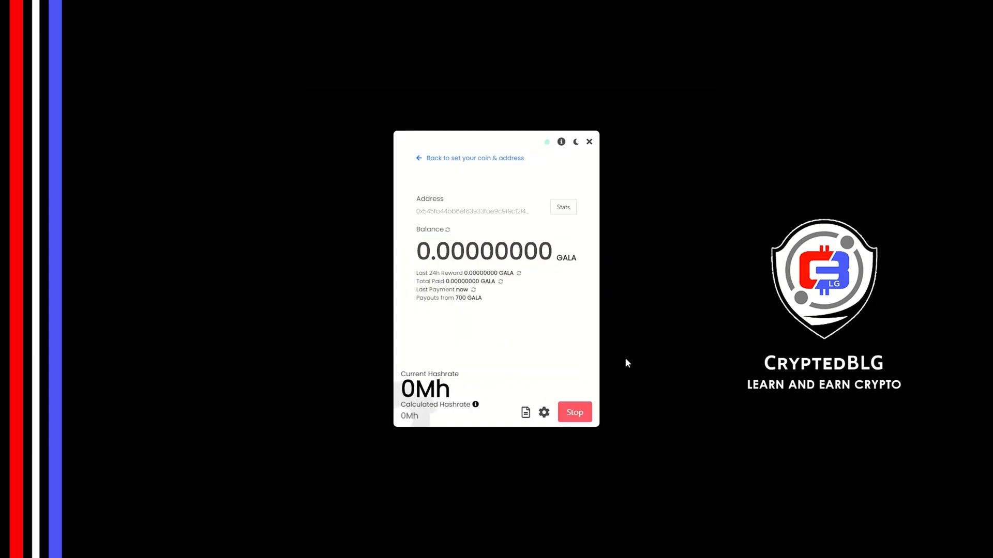
left_click(544, 413)
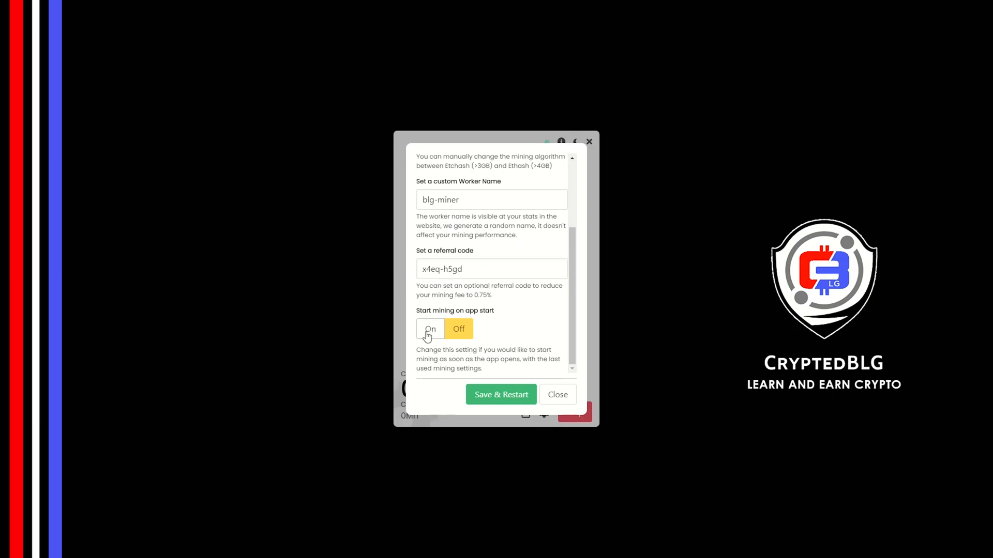
Switch 'Start mining on app start' to On and apply with Save & Restart
left_click(430, 329)
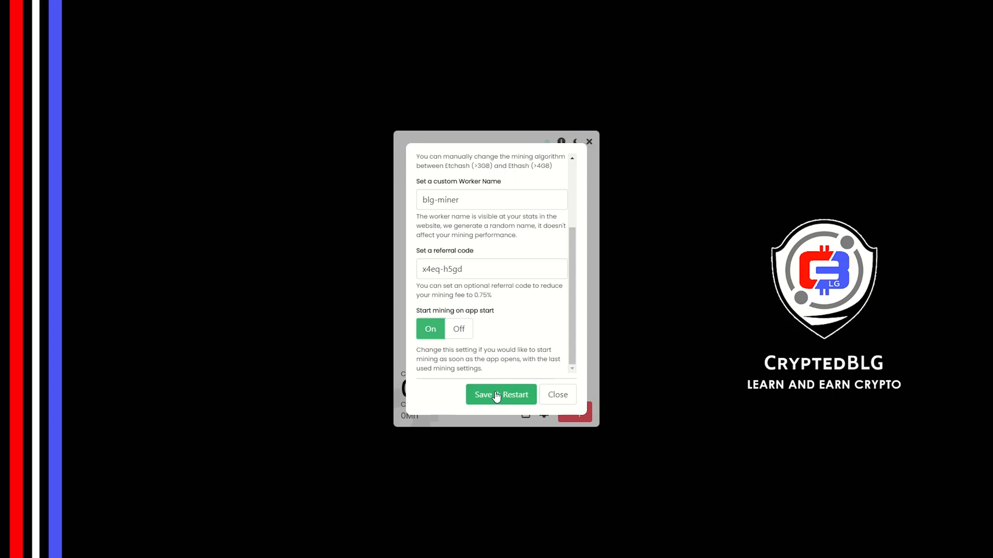
left_click(500, 394)
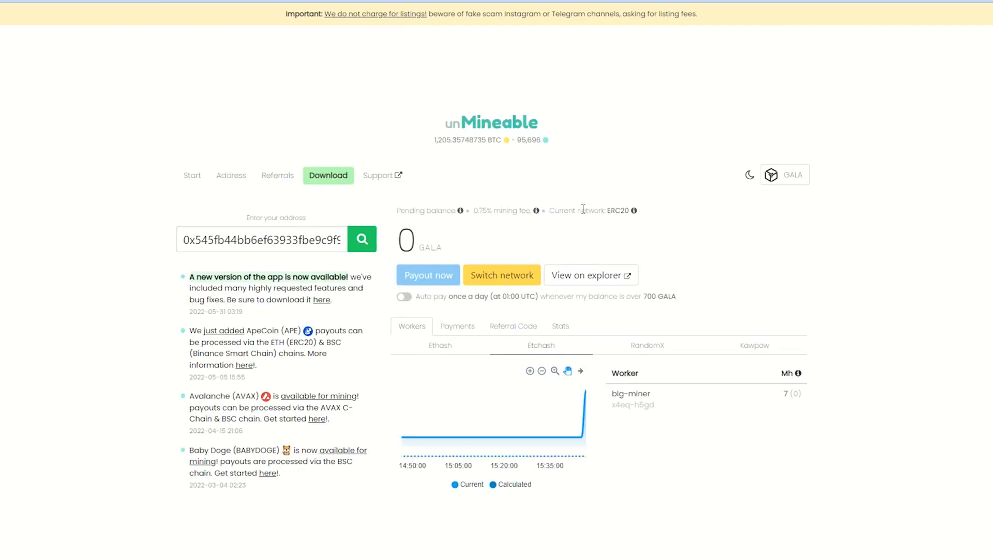
mouse_move(542, 260)
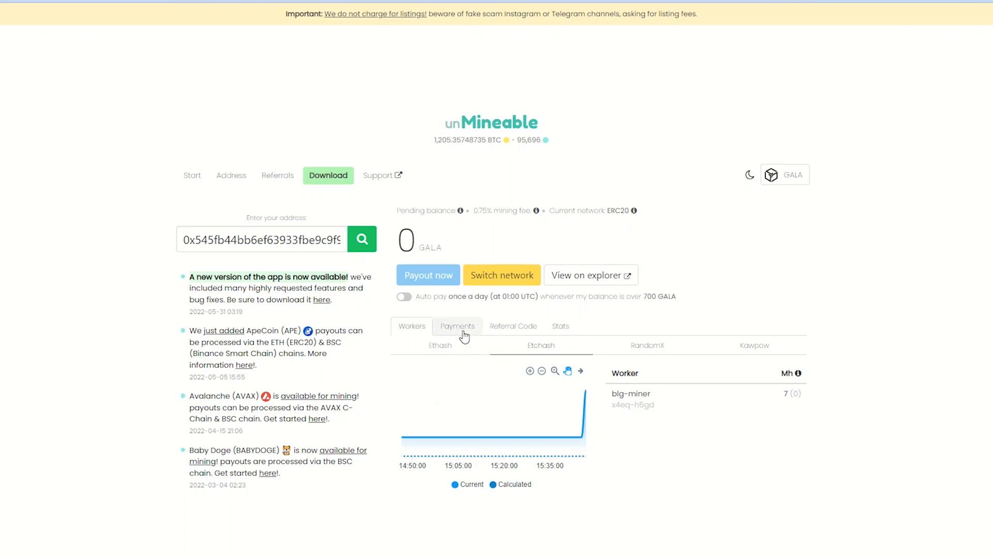
View the Referral Code and Stats tabs, then switch on daily Auto pay for GALA
left_click(513, 327)
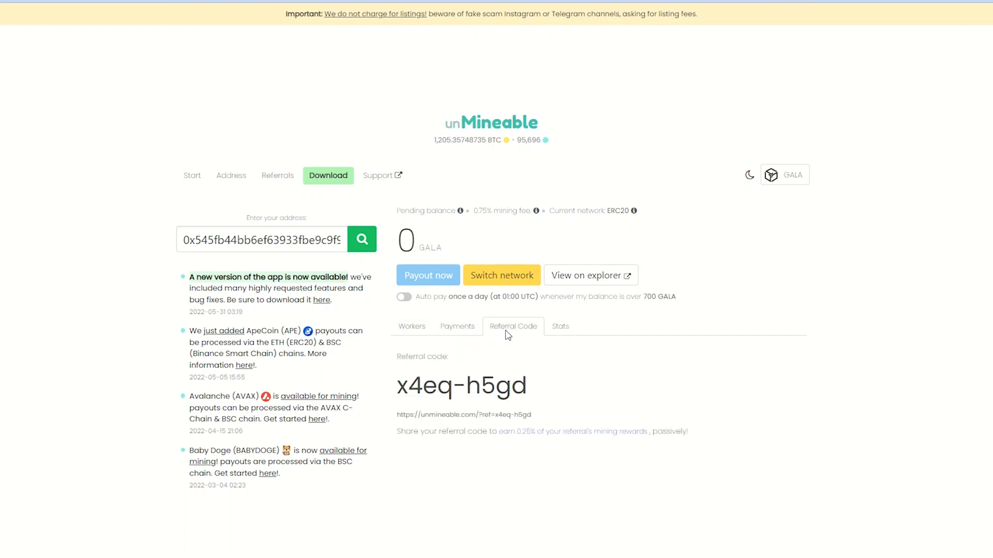
left_click(559, 327)
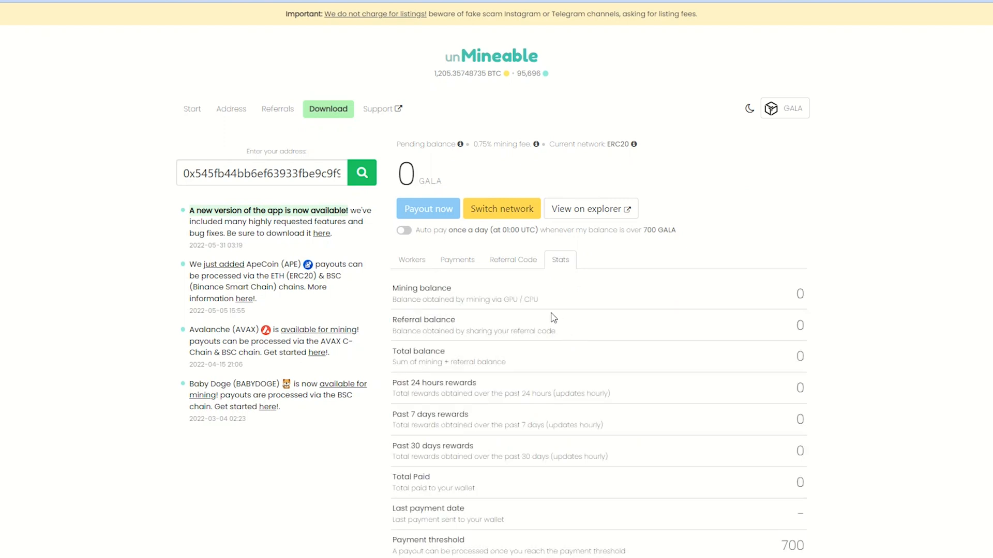
left_click(403, 230)
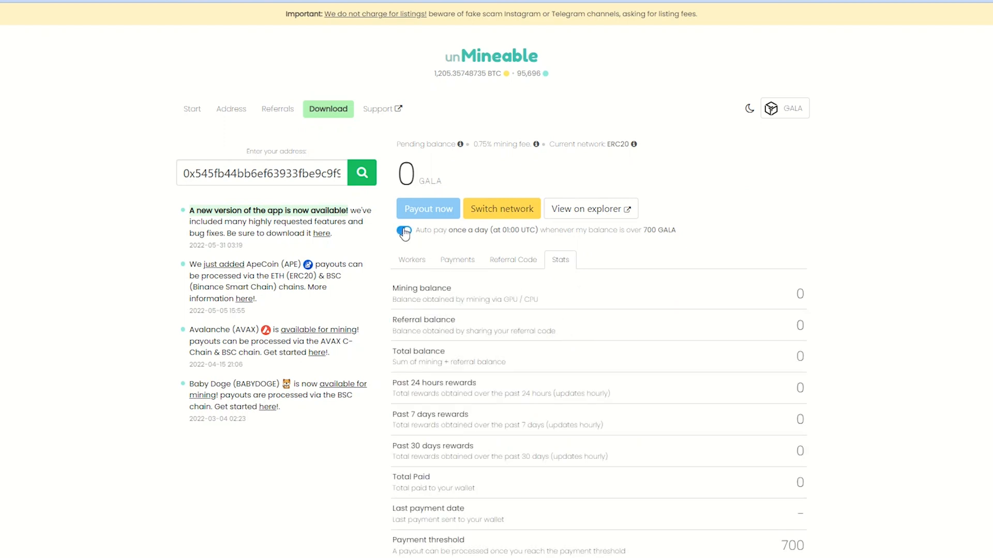
left_click(403, 230)
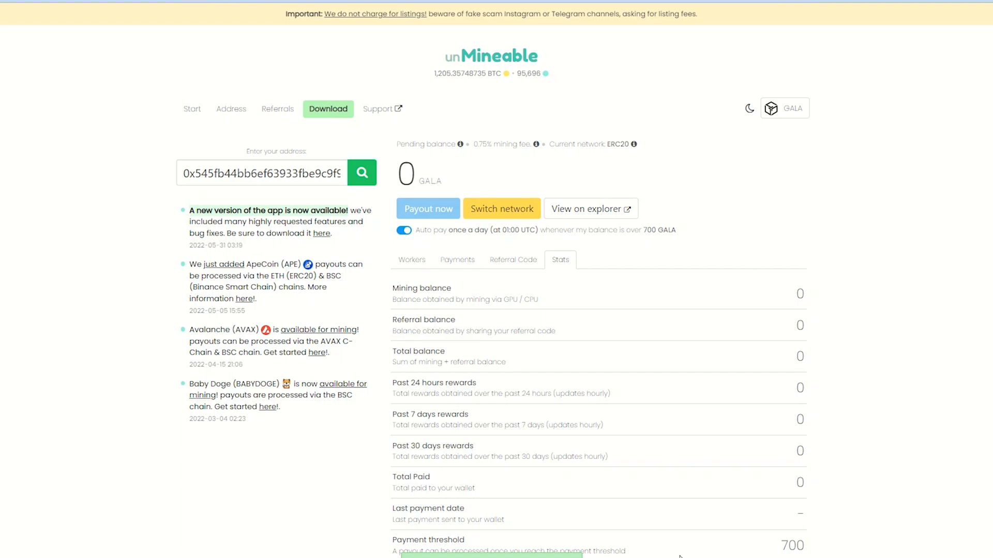